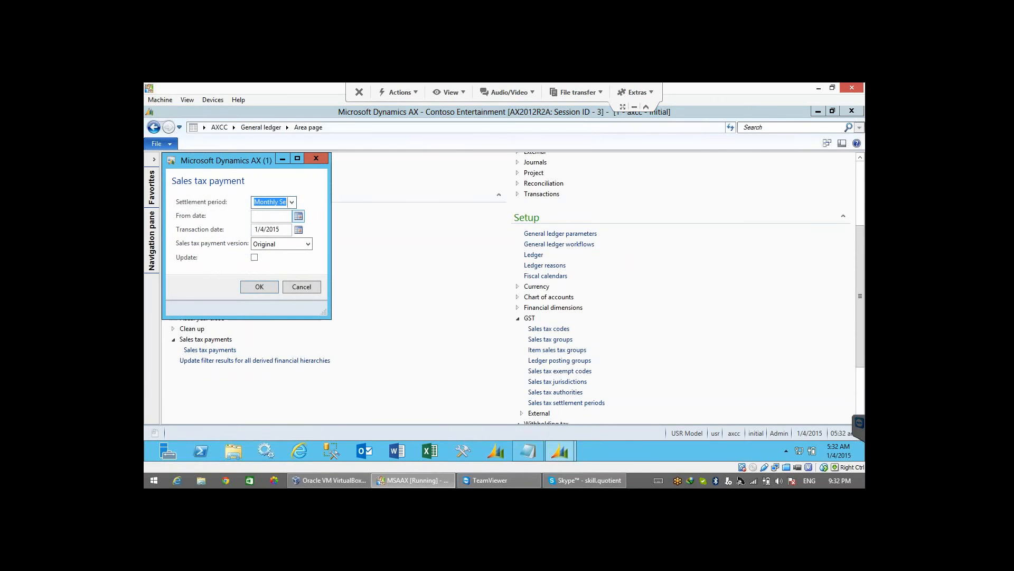
# Confirm the Monthly sales tax payment with From date 1/1/2015 and transaction date 1/31/2015.
pyautogui.click(298, 216)
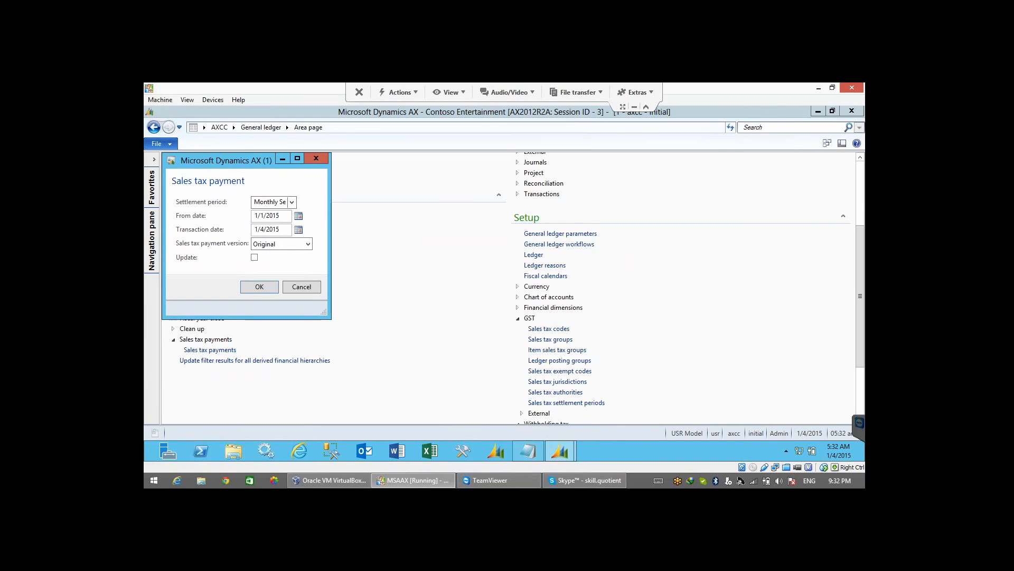
pyautogui.click(297, 229)
pyautogui.write('31')
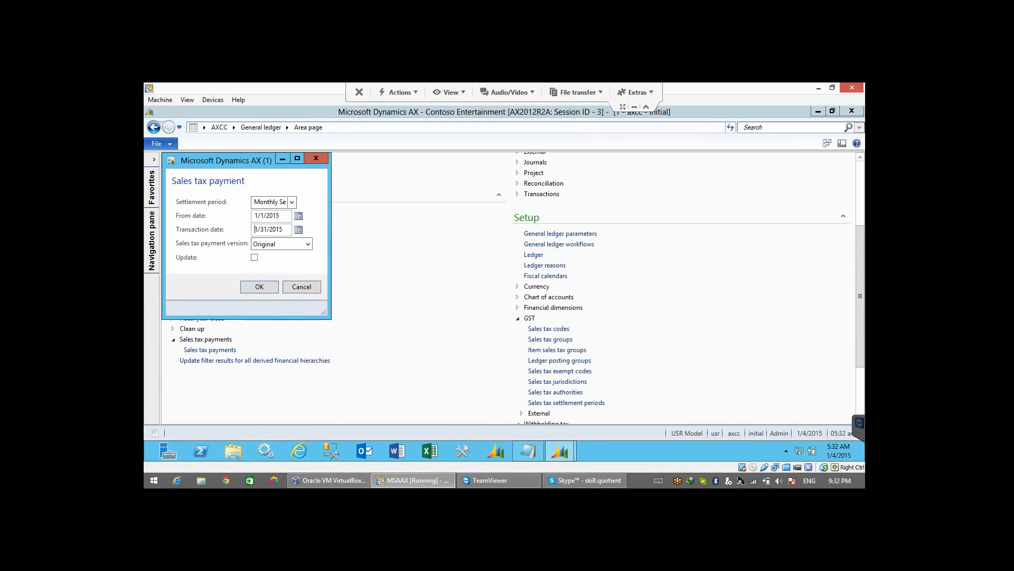
pyautogui.click(254, 256)
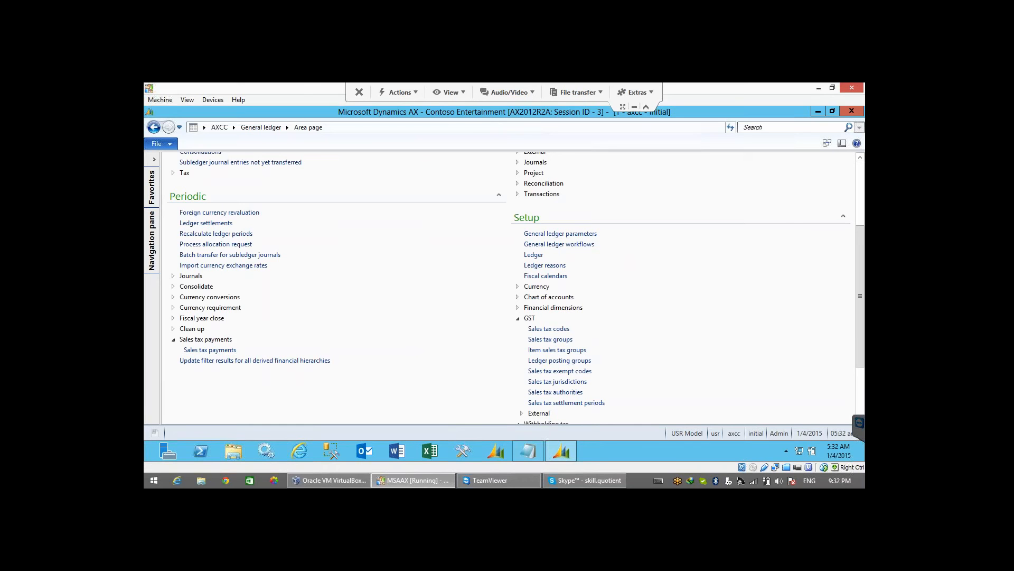
# Generate the sales tax payments report, scroll to its 509.00 total and close it.
pyautogui.click(210, 349)
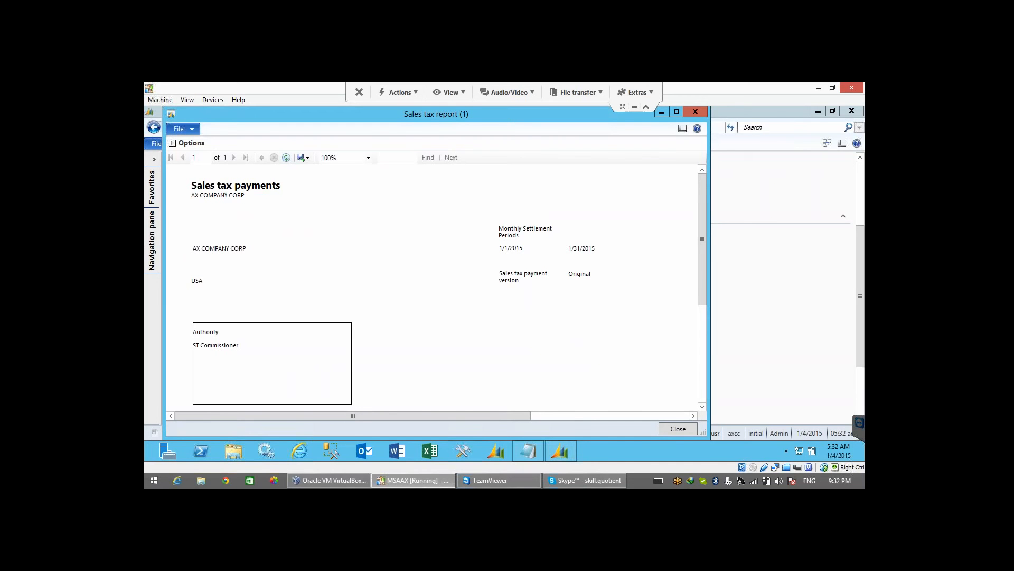
pyautogui.scroll(-3)
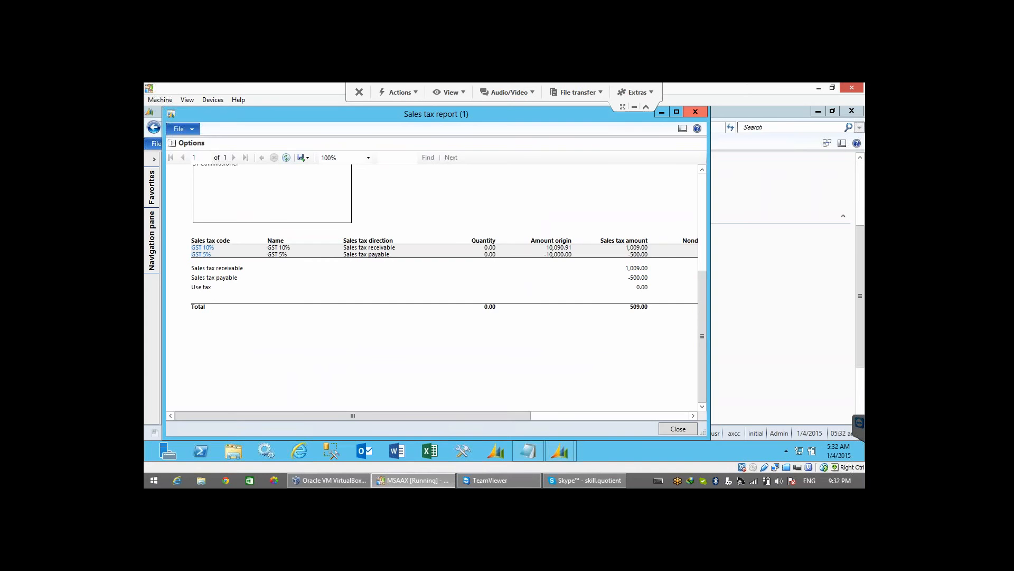
pyautogui.click(677, 429)
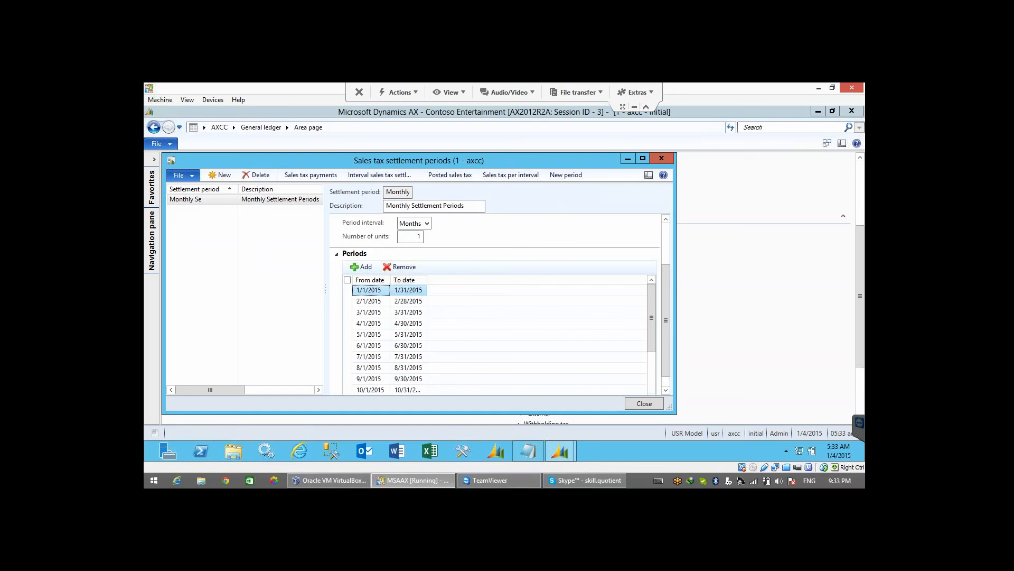
# Show the sales tax payments posted for the 1/1/2015–1/31/2015 settlement period.
pyautogui.click(347, 290)
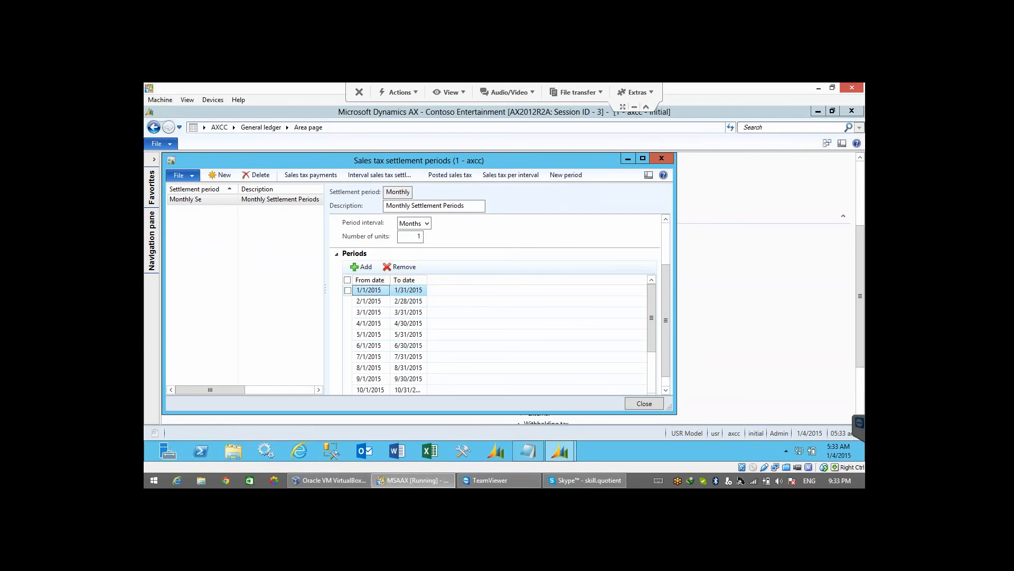
pyautogui.moveTo(311, 175)
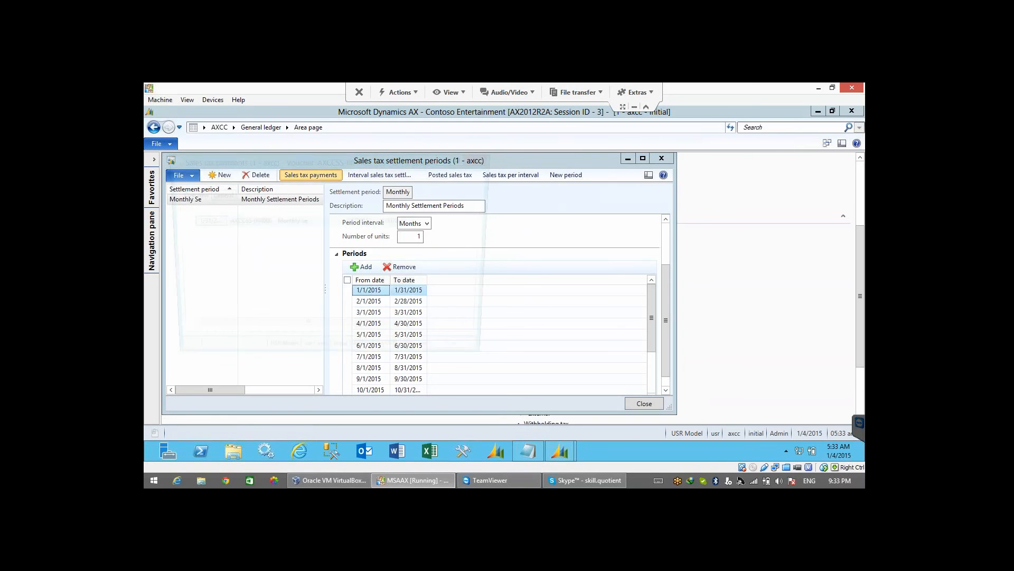
pyautogui.click(311, 175)
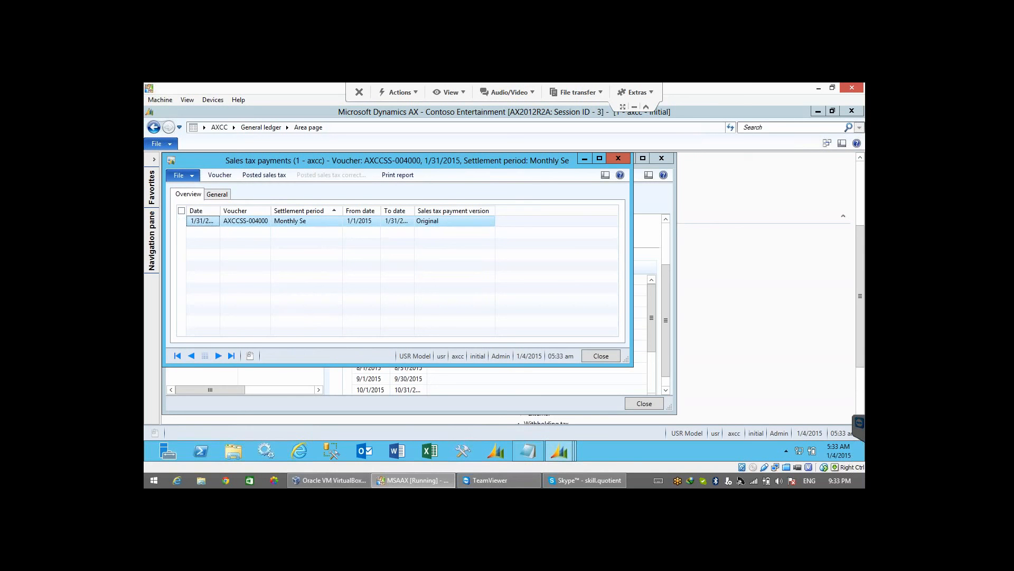
# View the voucher AXCCSS-004000 ledger transactions for the January 2015 payment line.
pyautogui.click(182, 221)
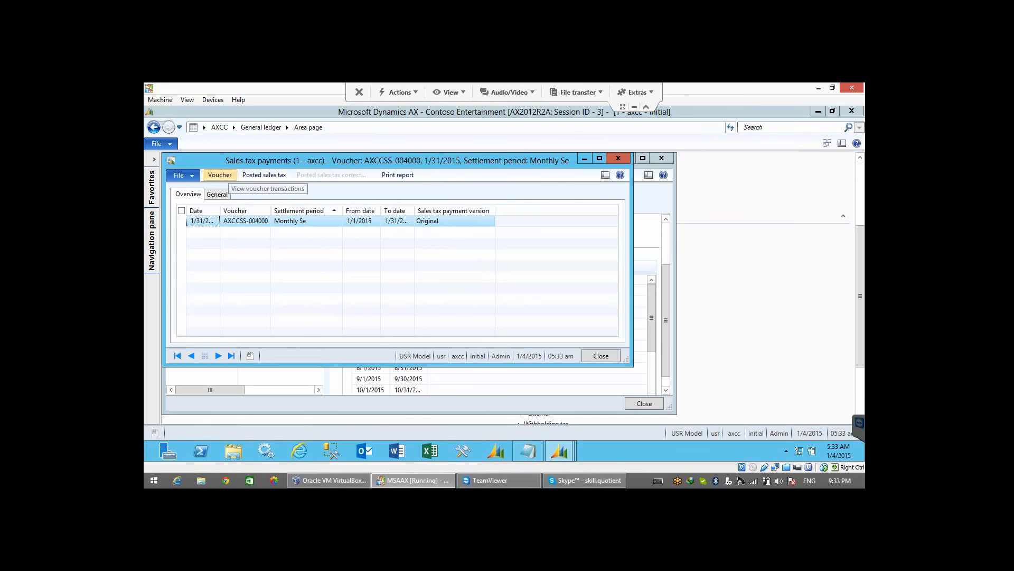
pyautogui.click(267, 189)
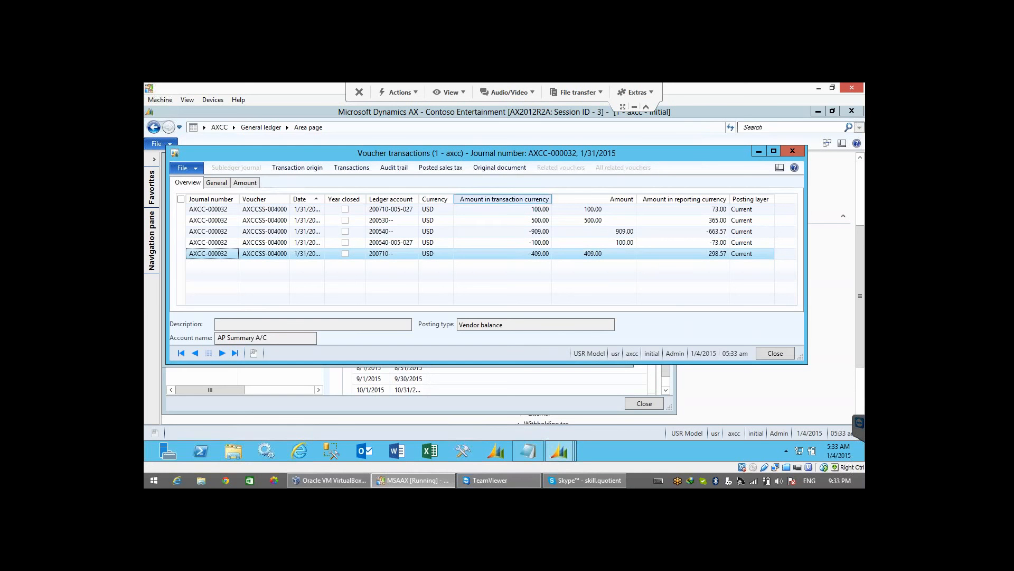
# Close the voucher transactions and the sales tax payments windows.
pyautogui.click(181, 220)
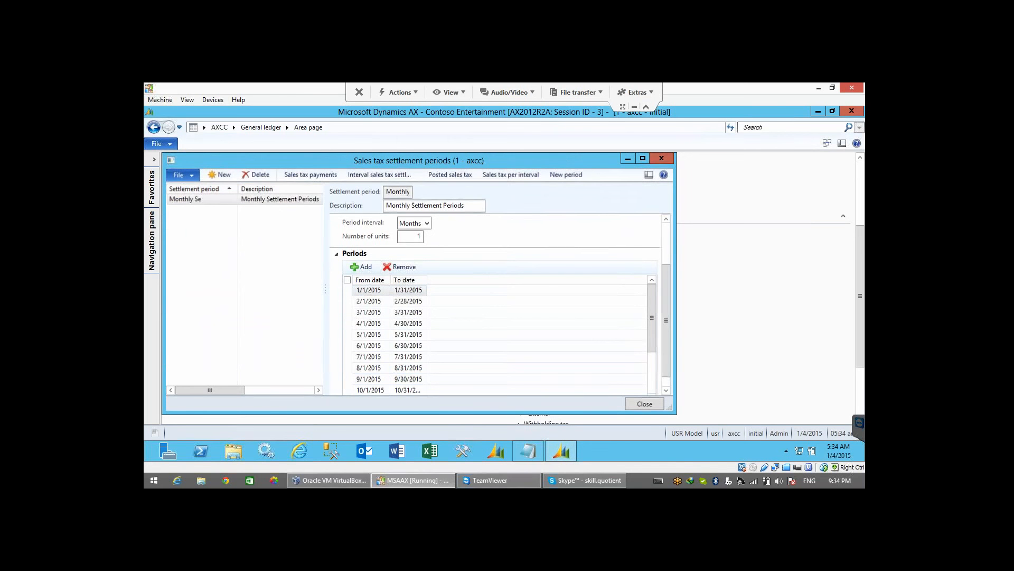
pyautogui.click(643, 403)
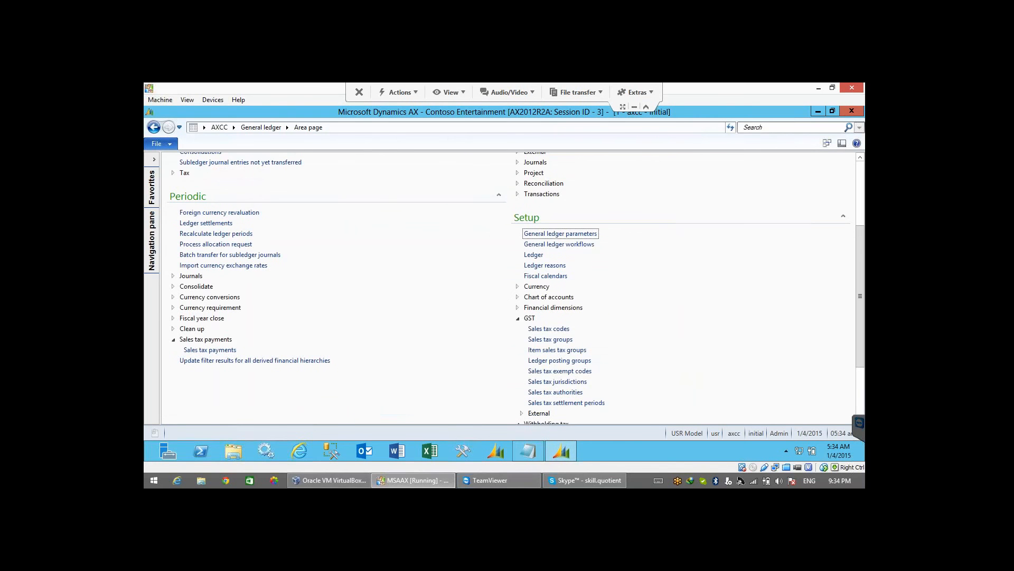
# From Sales tax authorities, view details of vendor account AXCC-000007 ST Commissioner.
pyautogui.click(555, 391)
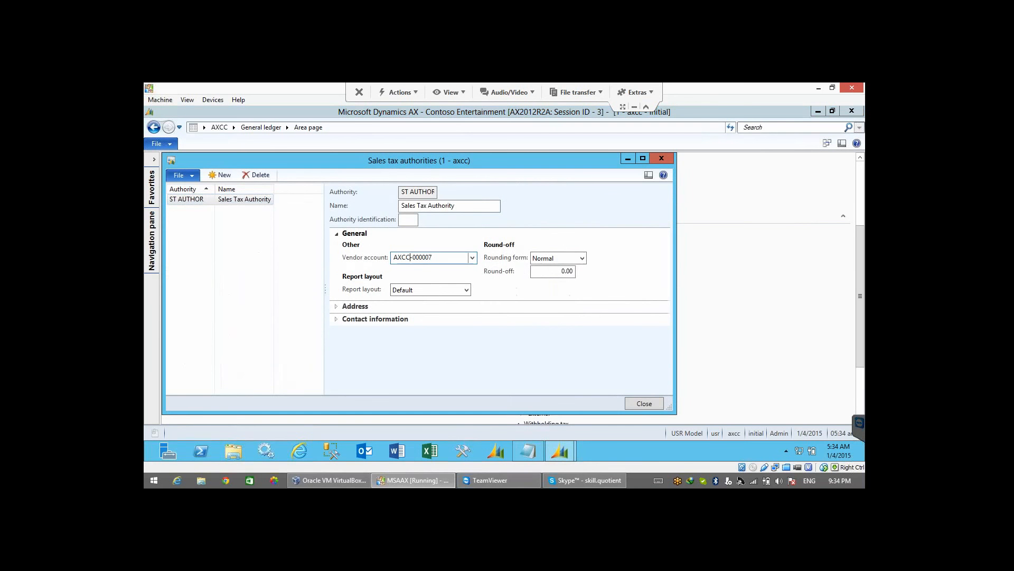
pyautogui.rightClick(433, 257)
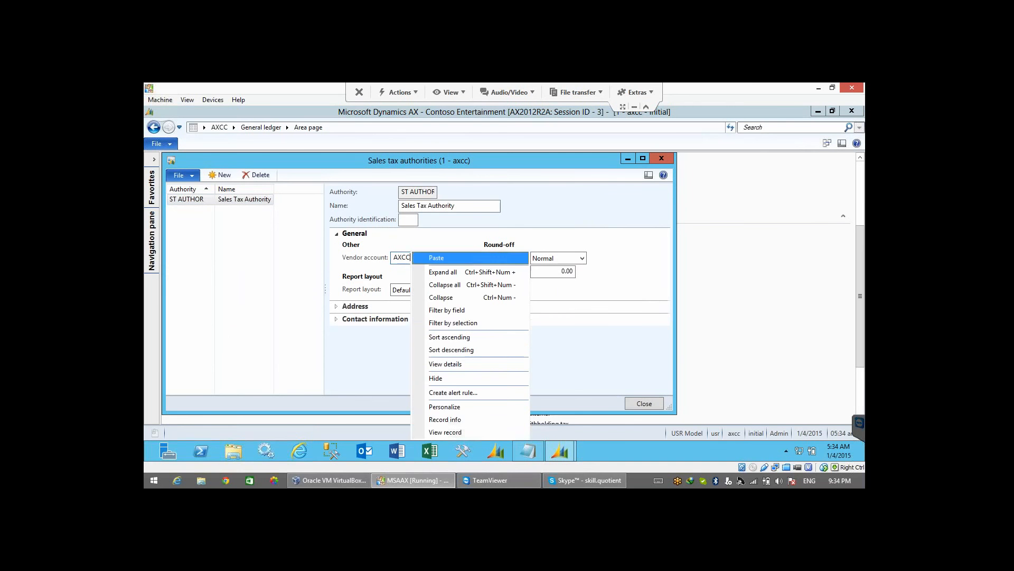
pyautogui.click(435, 258)
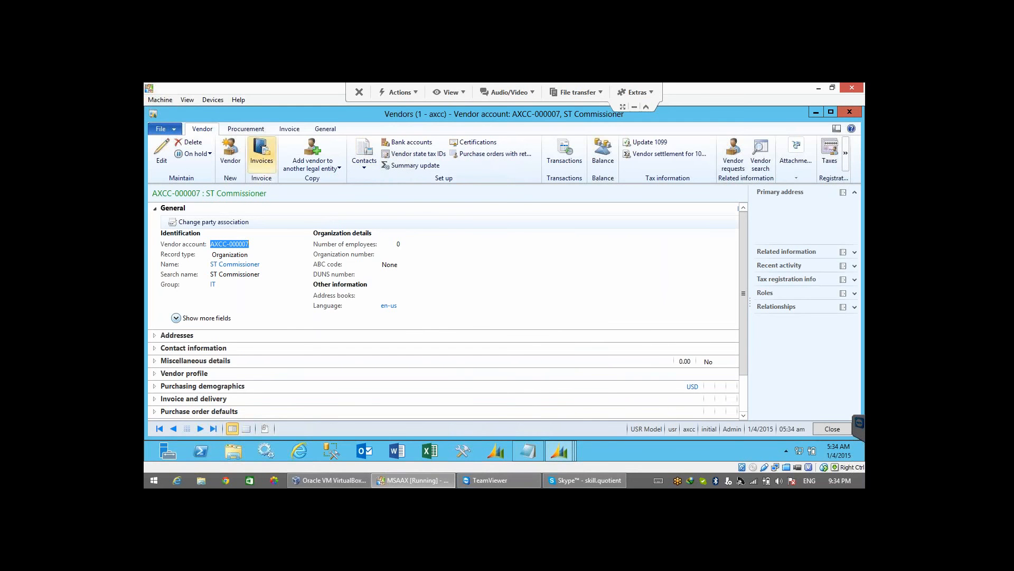
pyautogui.moveTo(494, 153)
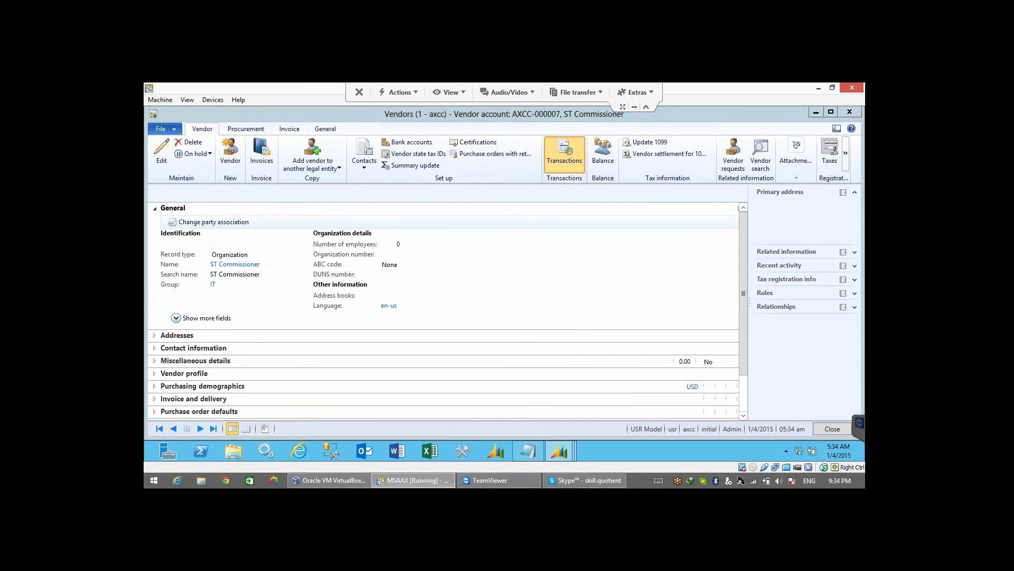
pyautogui.click(563, 155)
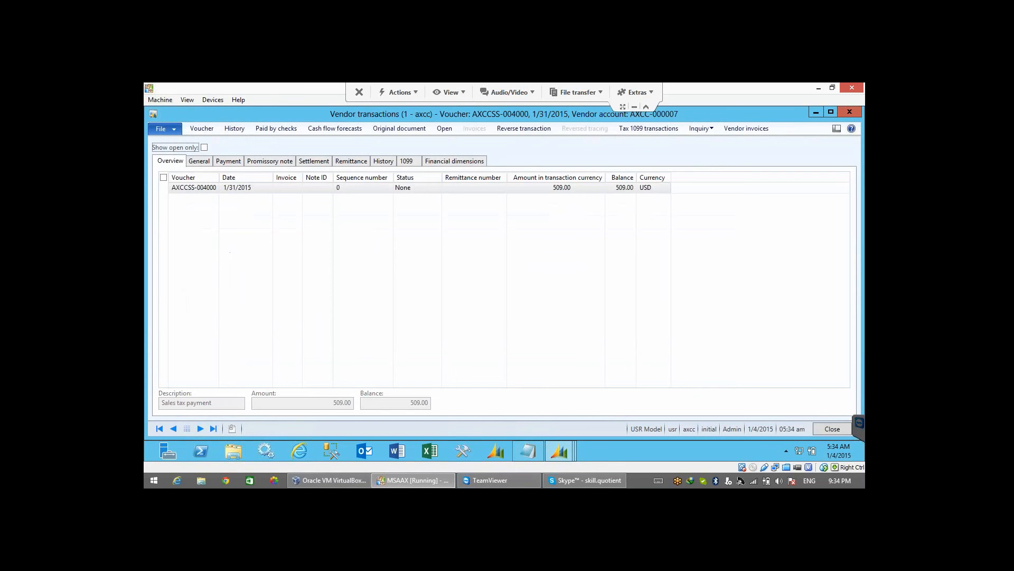
pyautogui.click(164, 187)
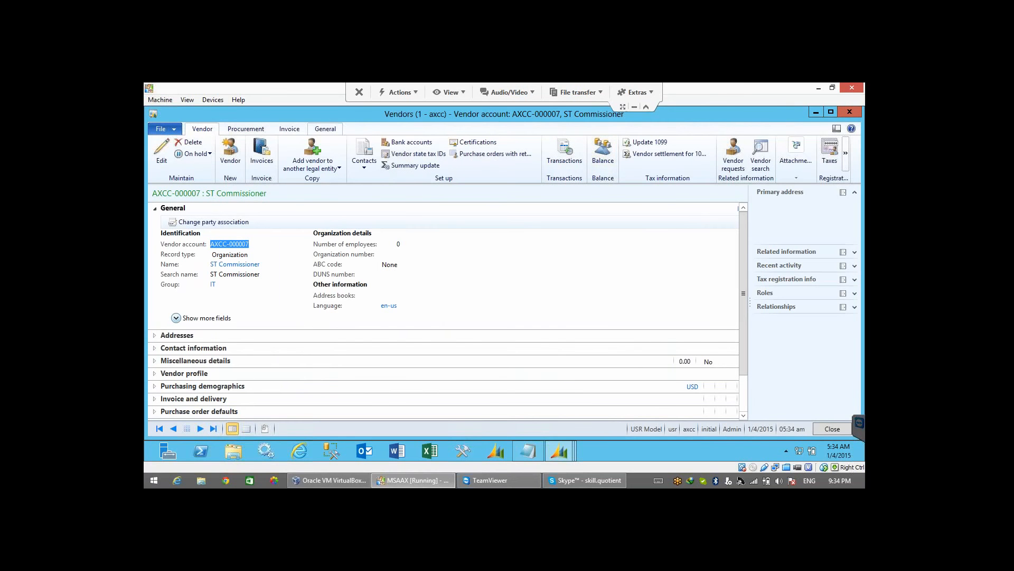
# In Settle open transactions for the vendor, select the 509.00 voucher AXCCSS-004000 line.
pyautogui.click(289, 129)
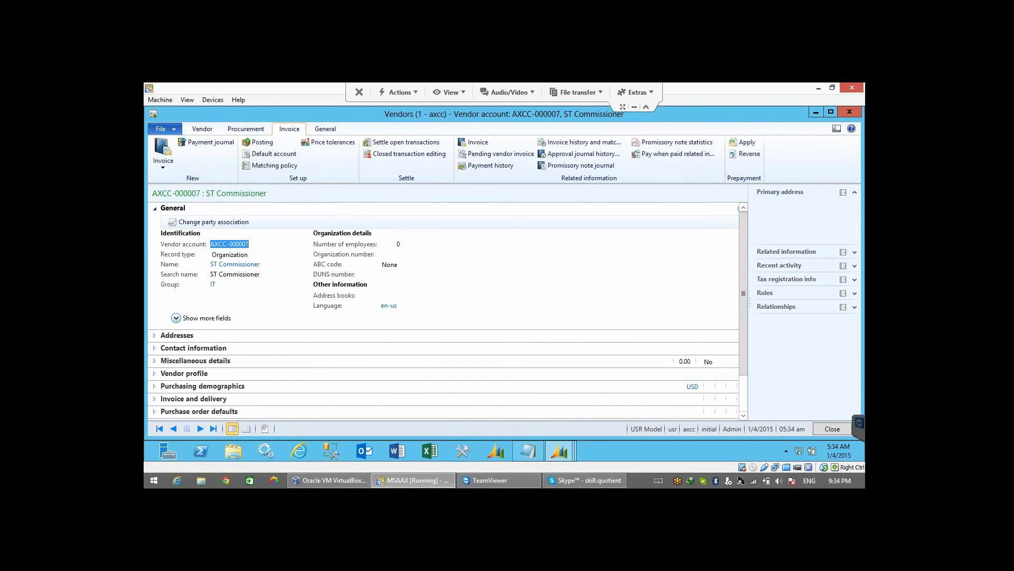
pyautogui.moveTo(404, 142)
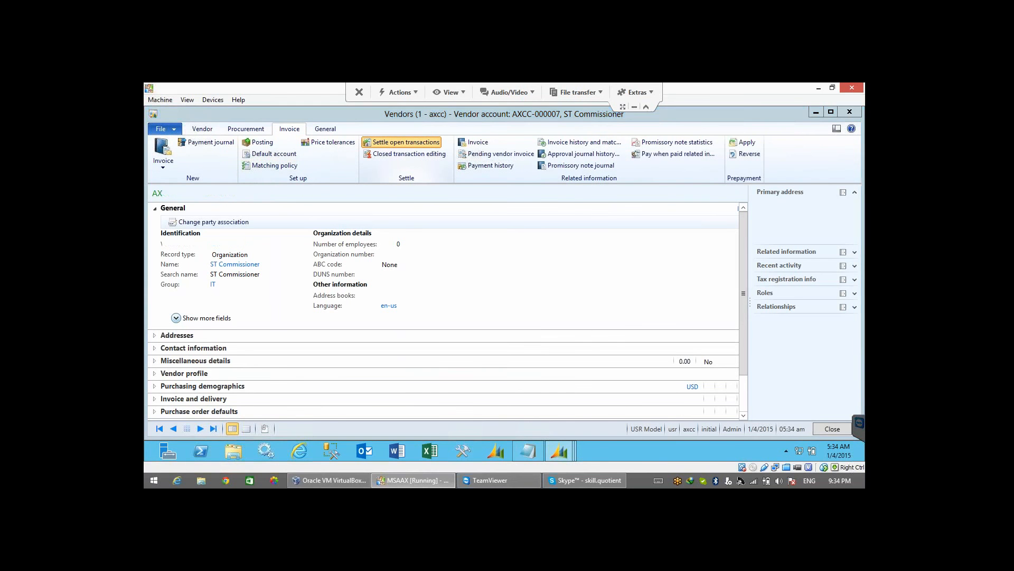
pyautogui.click(401, 141)
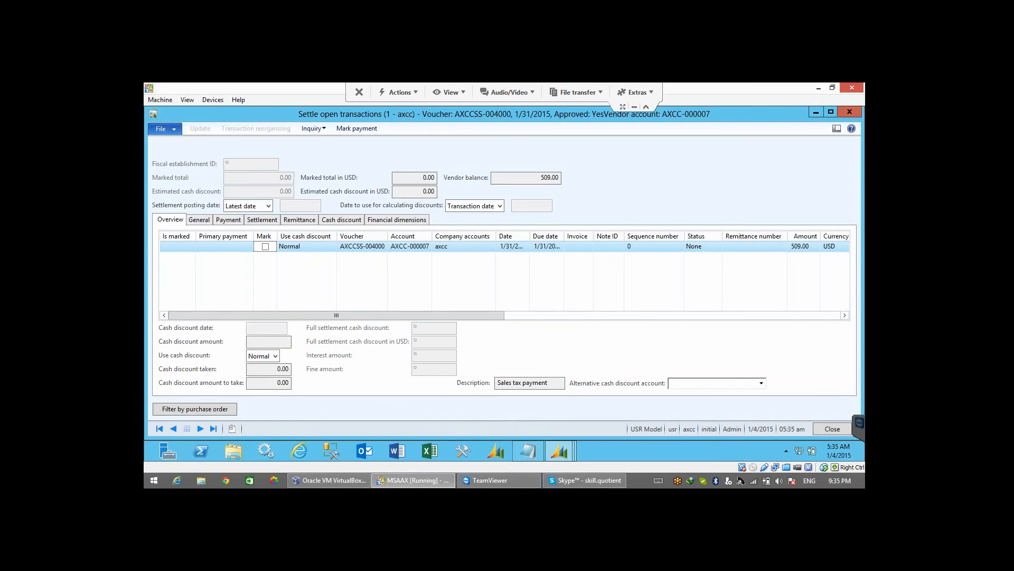
pyautogui.click(268, 340)
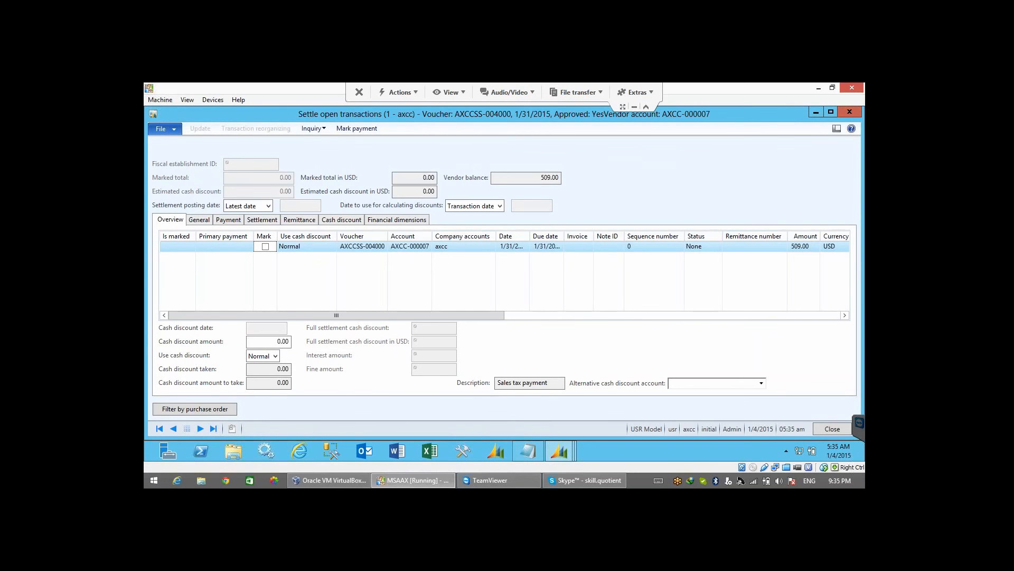